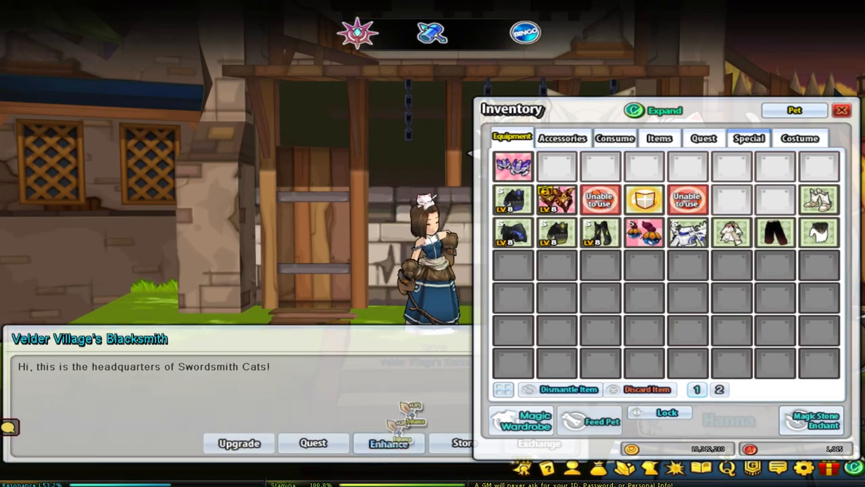
Step: Use a Blessed Restoration Scroll and run a protected enhancement, raising the Void Drone to +10
click(389, 442)
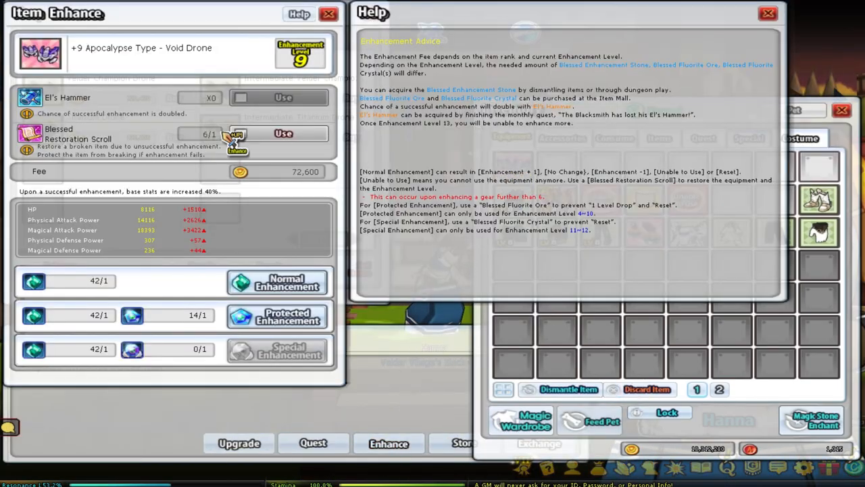
mouse_move(277, 318)
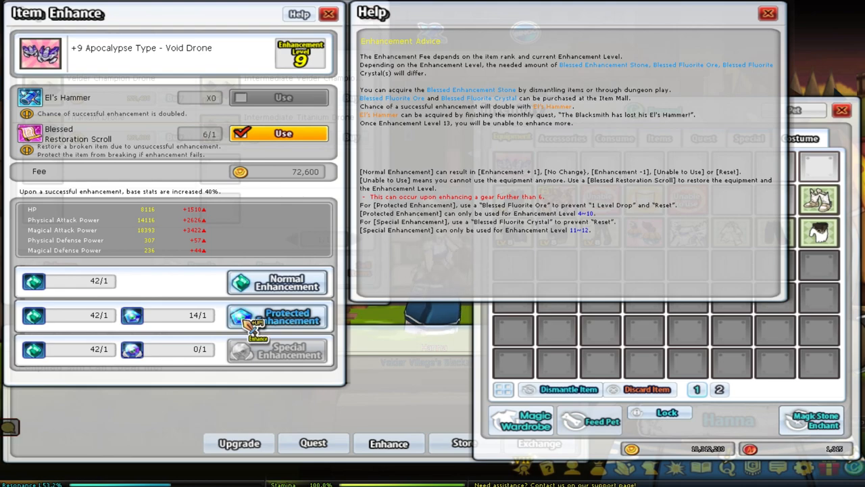
click(277, 317)
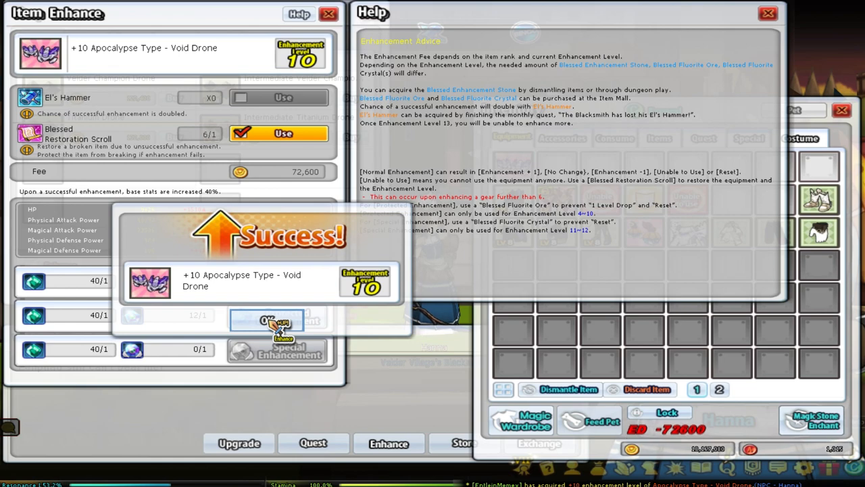
Step: Dismiss the +10 success popup and scroll the general_dapdap_chat channel in Discord
click(266, 319)
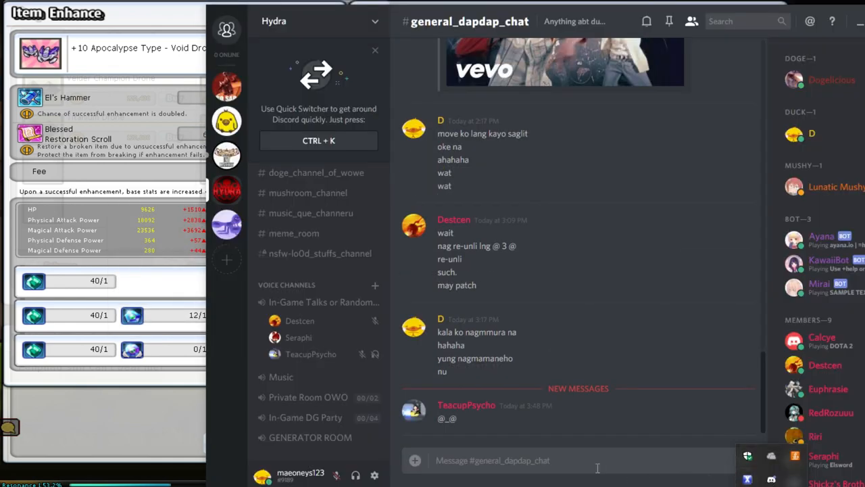
scroll(down, 3)
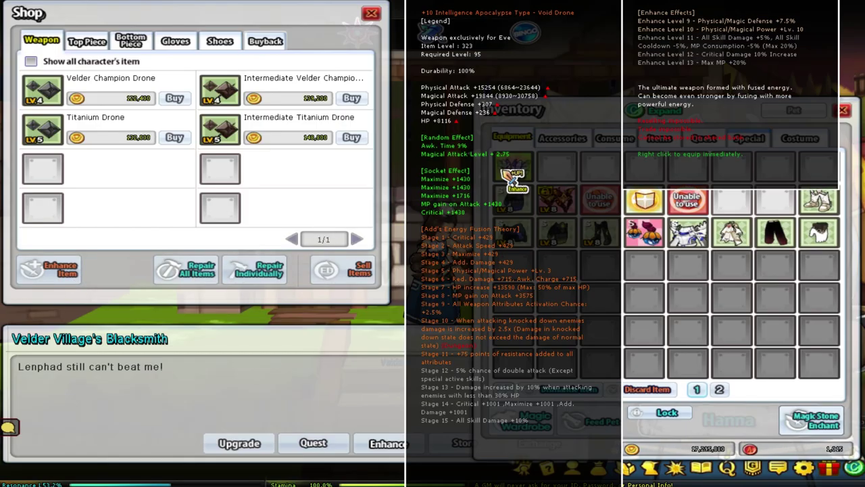
Step: Select the +10 Void Drone and run several protected enhancements, each ending in No Change
click(58, 269)
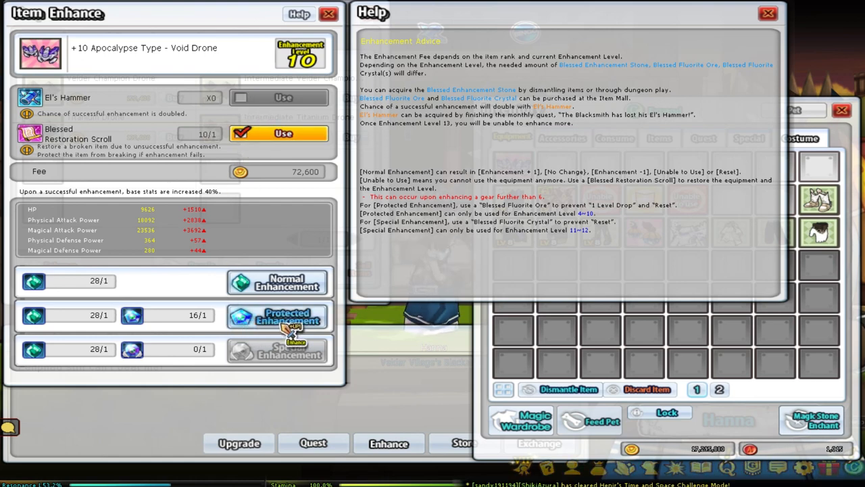
click(277, 316)
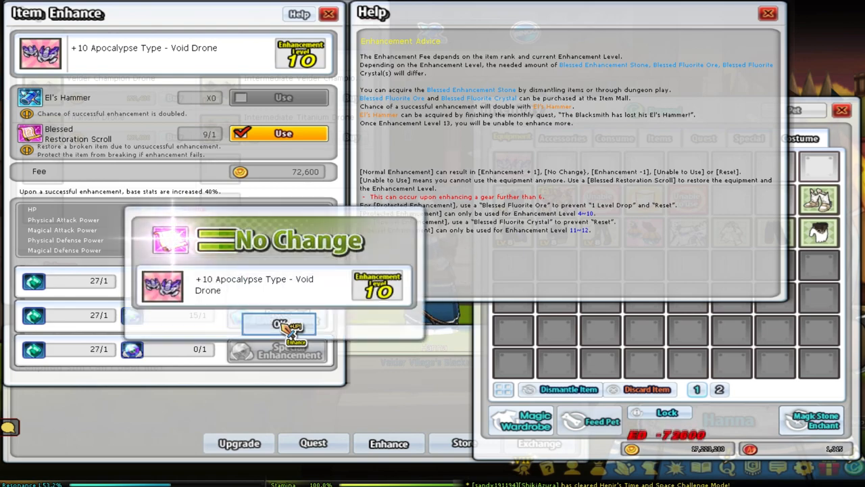
click(278, 324)
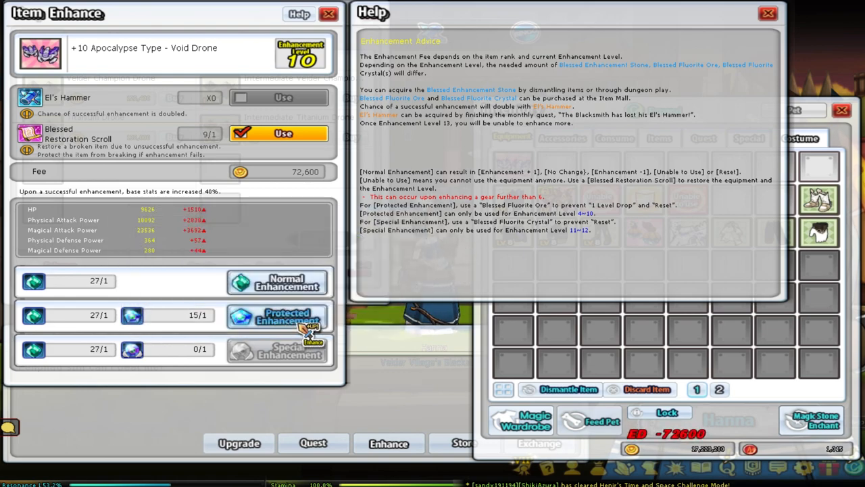
click(277, 316)
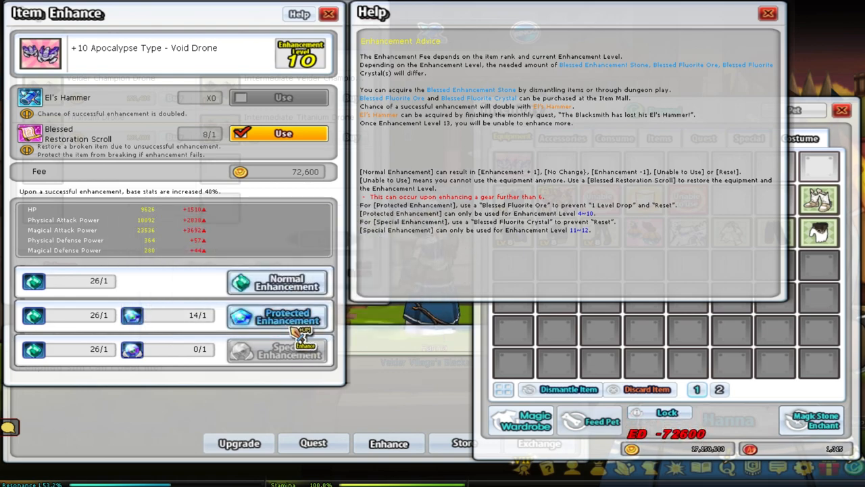
click(277, 317)
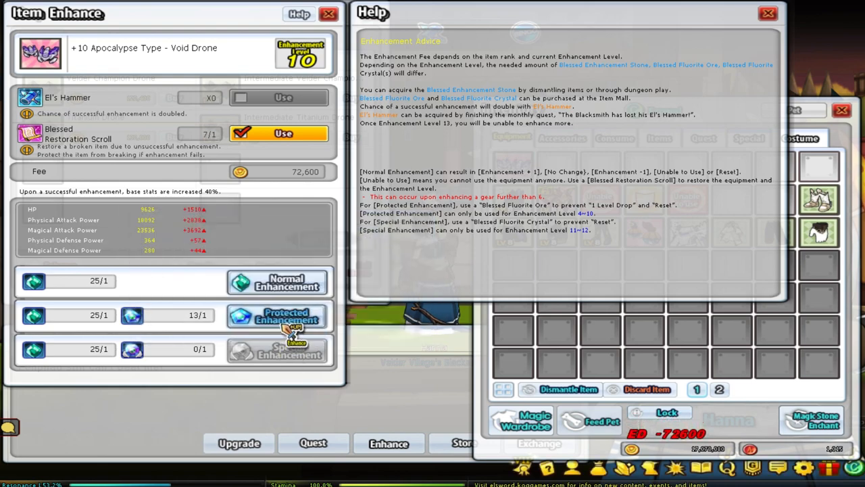
click(277, 315)
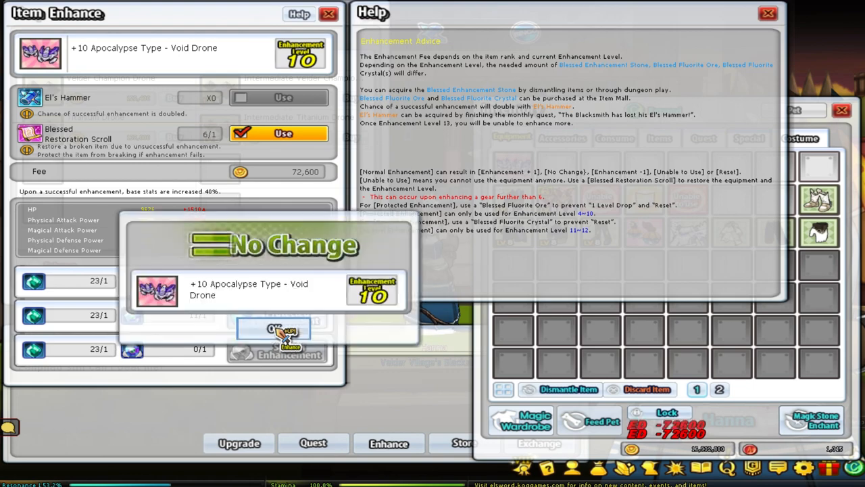
click(274, 329)
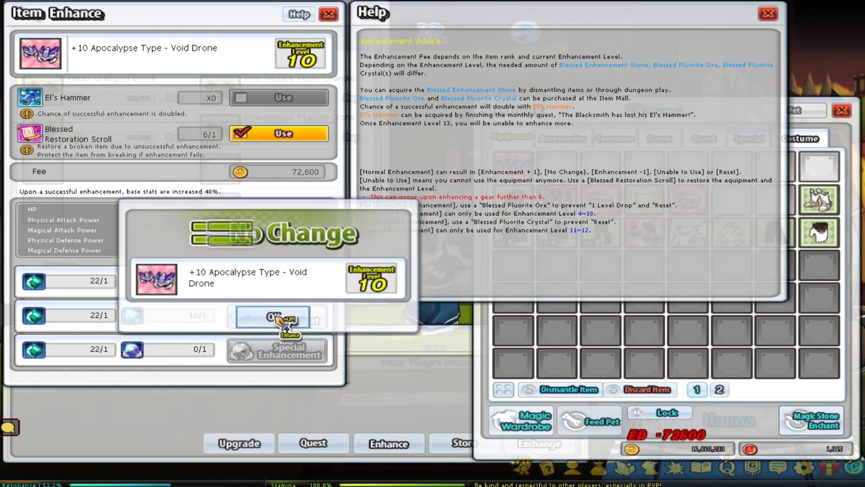
Step: Continue protected enhancement attempts on the +10 drone, dismissing further No Change results
click(274, 318)
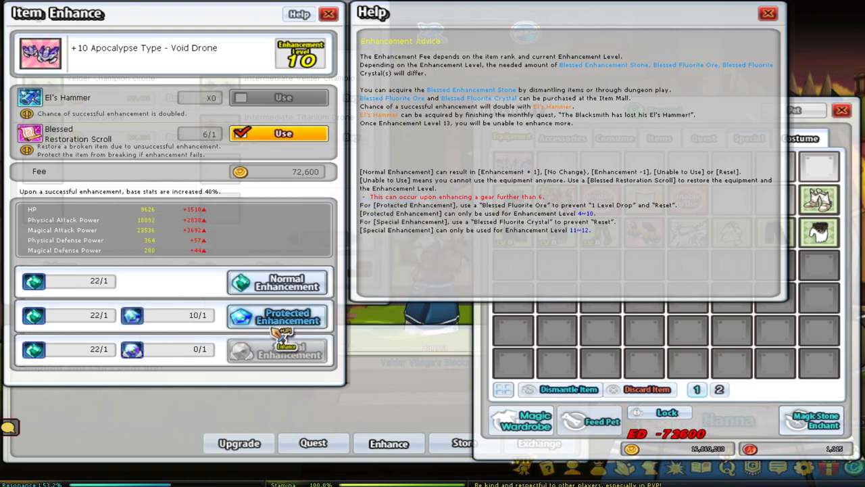
click(277, 316)
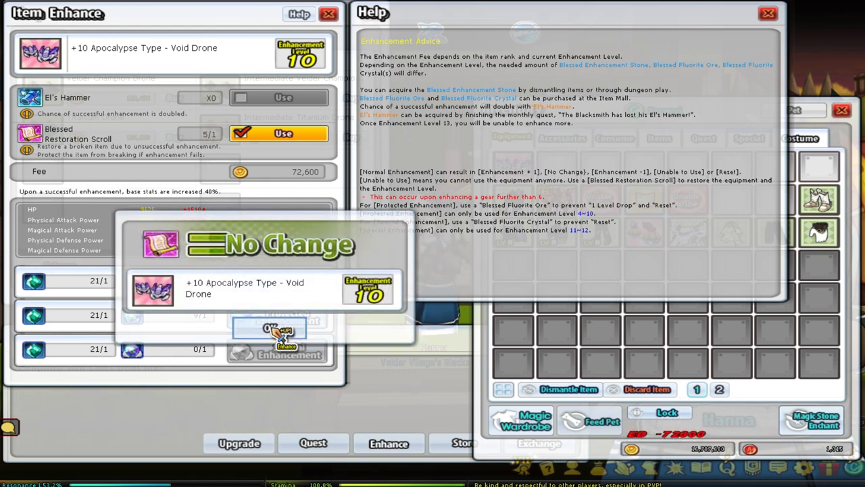
click(269, 329)
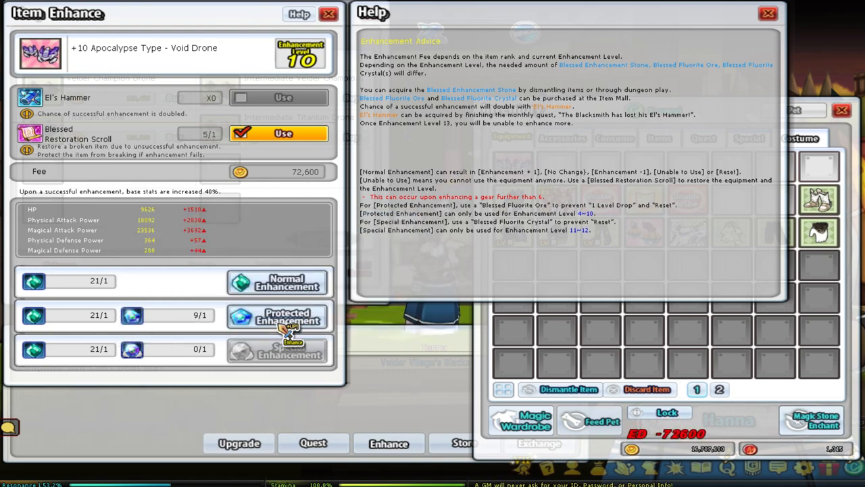
click(277, 316)
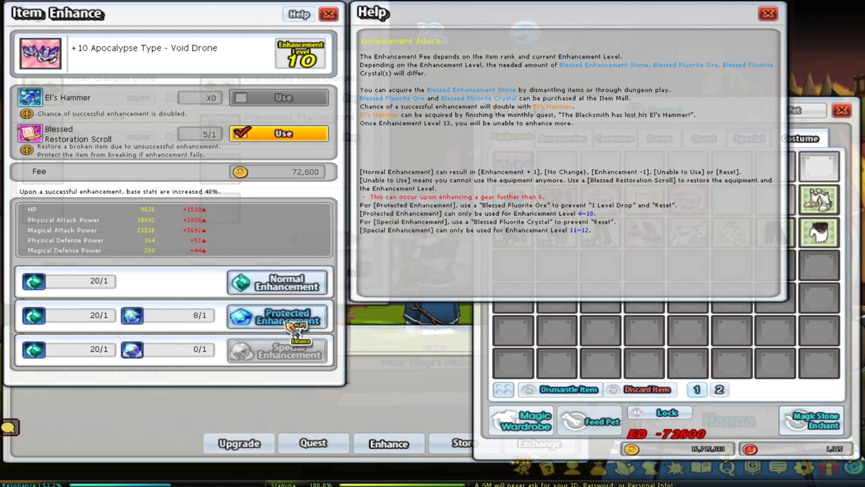
click(277, 316)
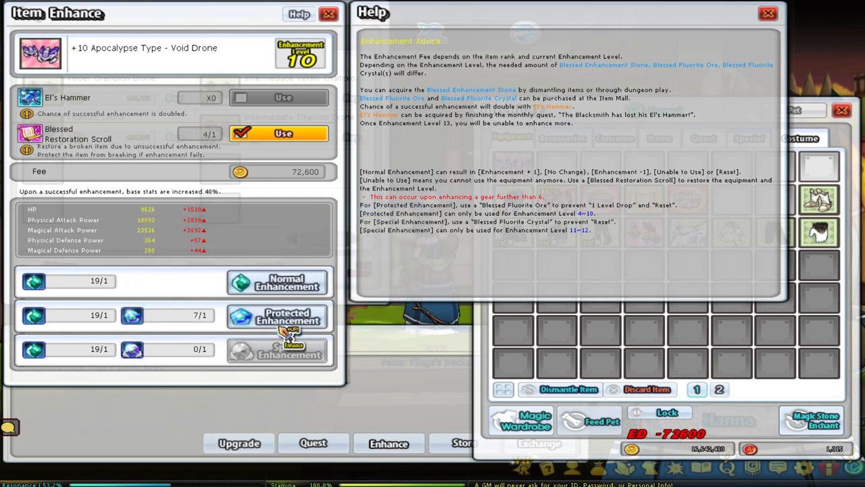
click(278, 317)
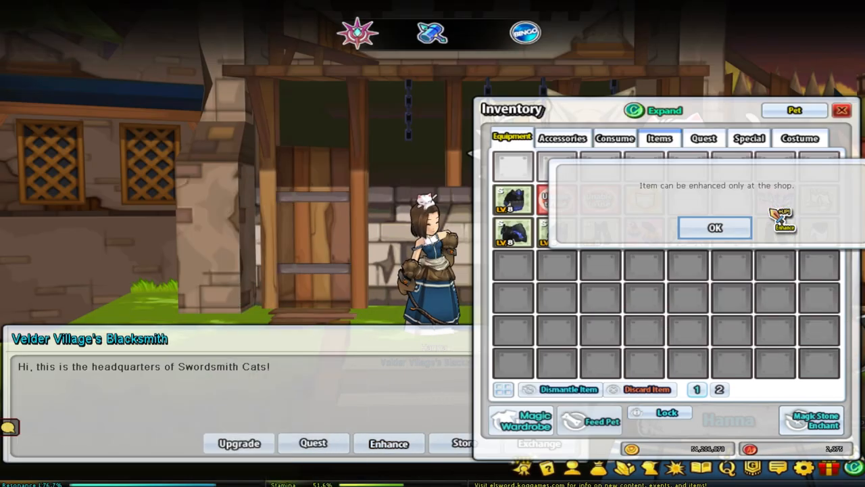
Step: Dismiss the shop-only notice and enhance the Void Drone again until it reaches +11
click(715, 227)
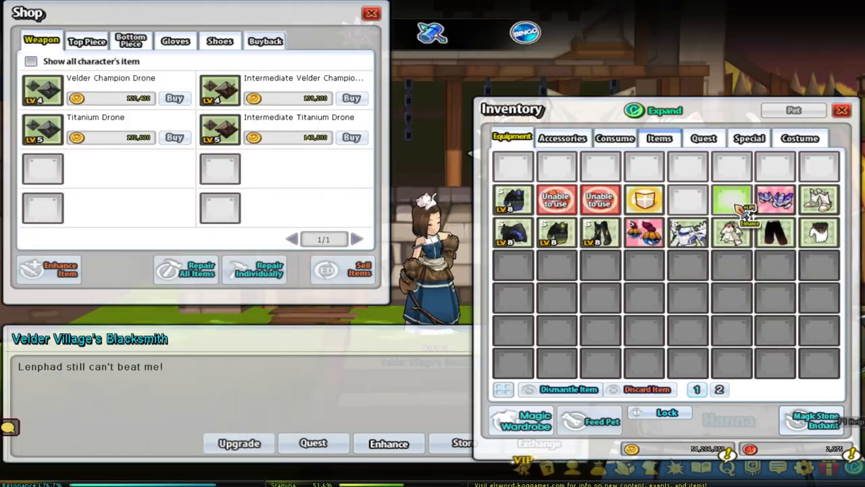
click(388, 443)
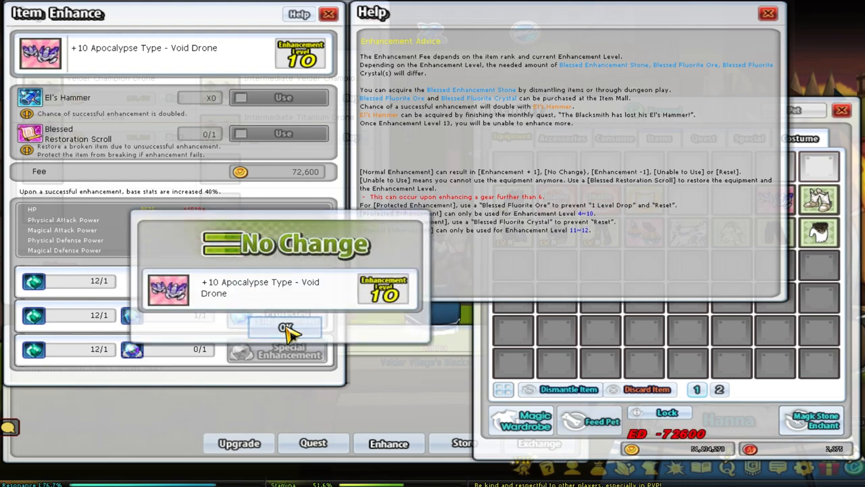
click(280, 326)
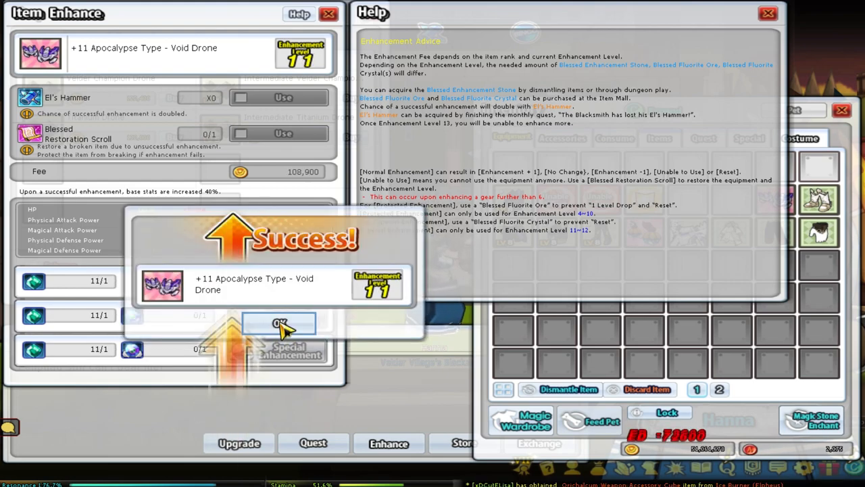